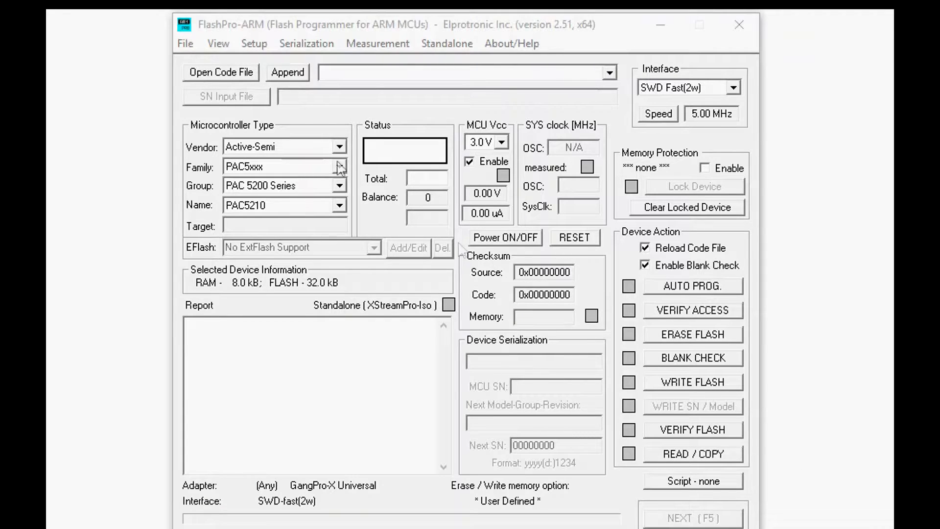
- Choose the K8x Series group for the NXP/Freescale Kinetis K target
click(339, 146)
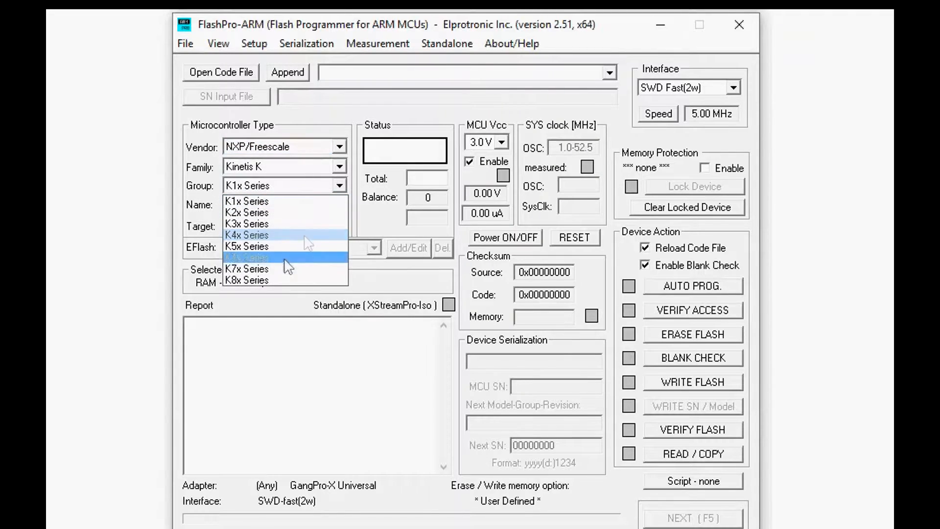
click(247, 279)
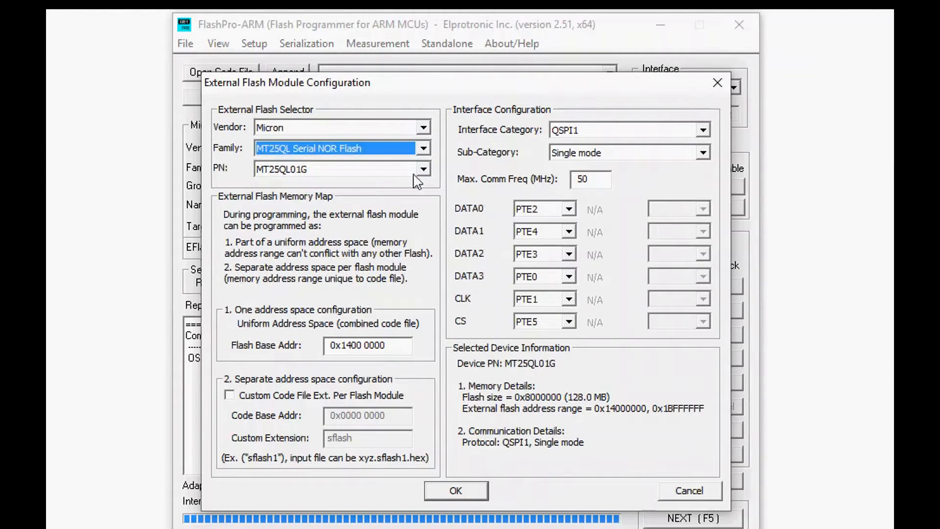
- Select MT25QL128 as the external flash part number (16 MB on QSPI1)
click(423, 169)
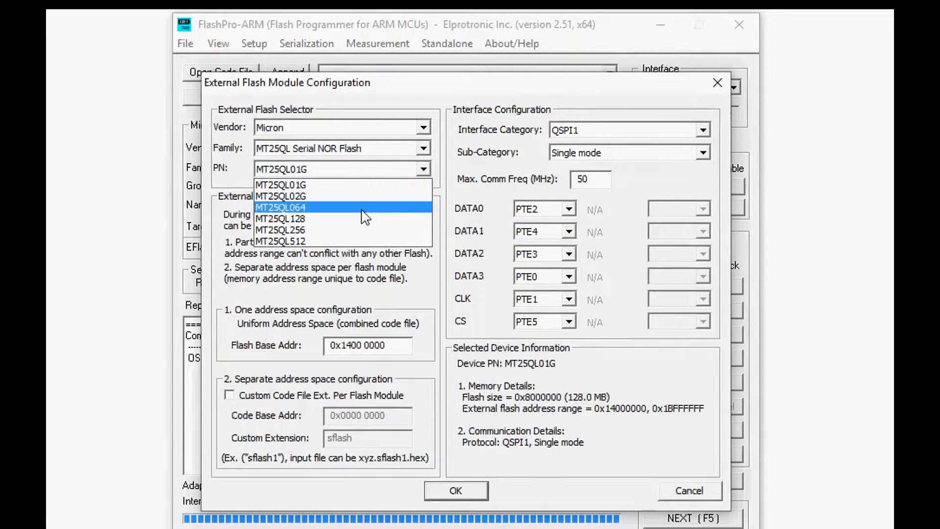
mouse_move(335, 226)
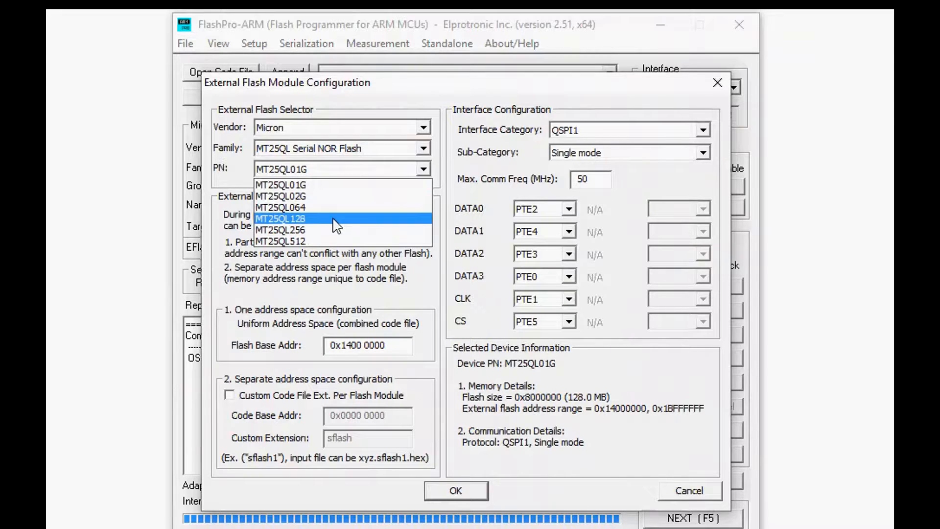
click(281, 218)
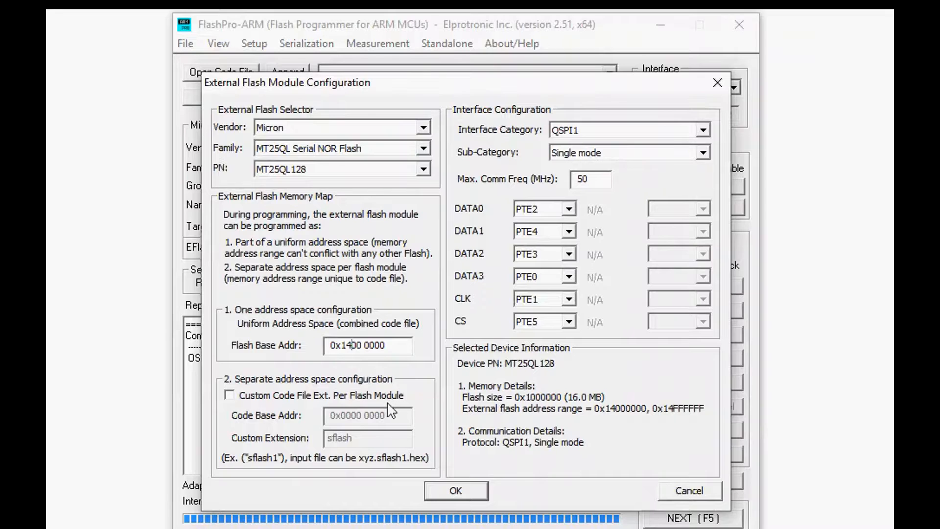
- Set the external flash base address to 0x6800 0000
text(0x6800 0000)
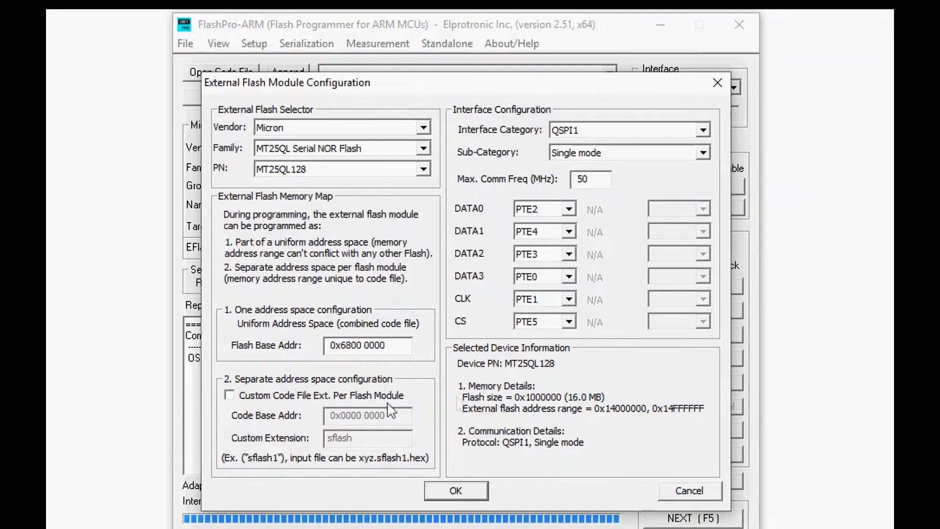
mouse_move(459, 404)
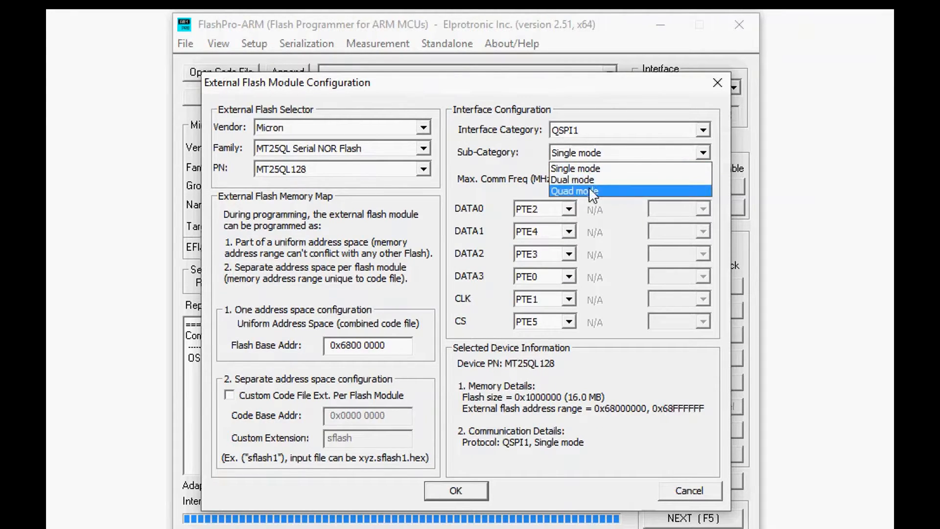
- Set the MT25QL128 to QSPI quad mode, accept the configuration and load Kinetis K8 EF 1MB 0x68000000.txt
click(582, 190)
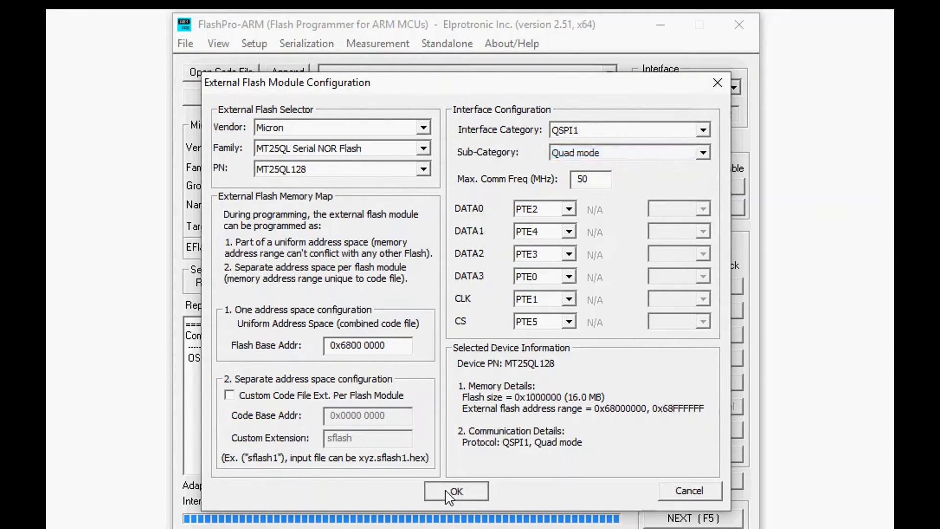
click(457, 491)
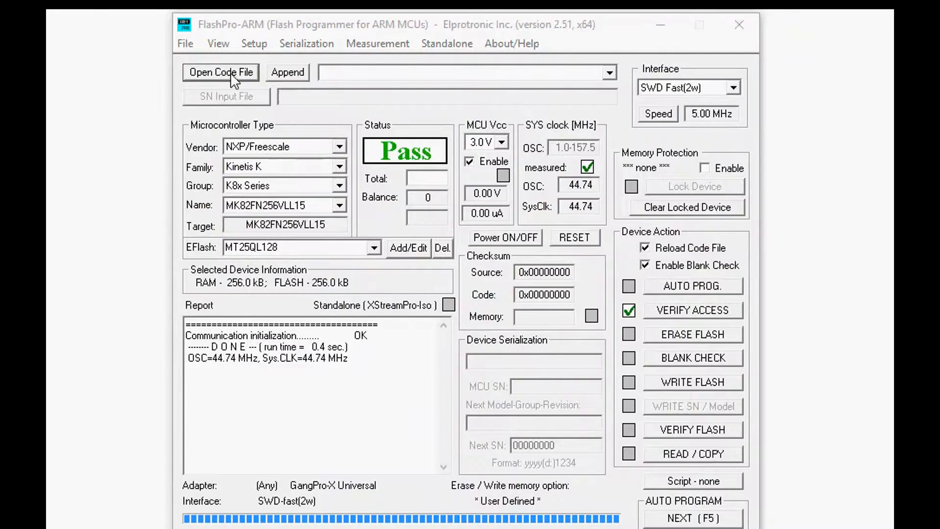
click(220, 72)
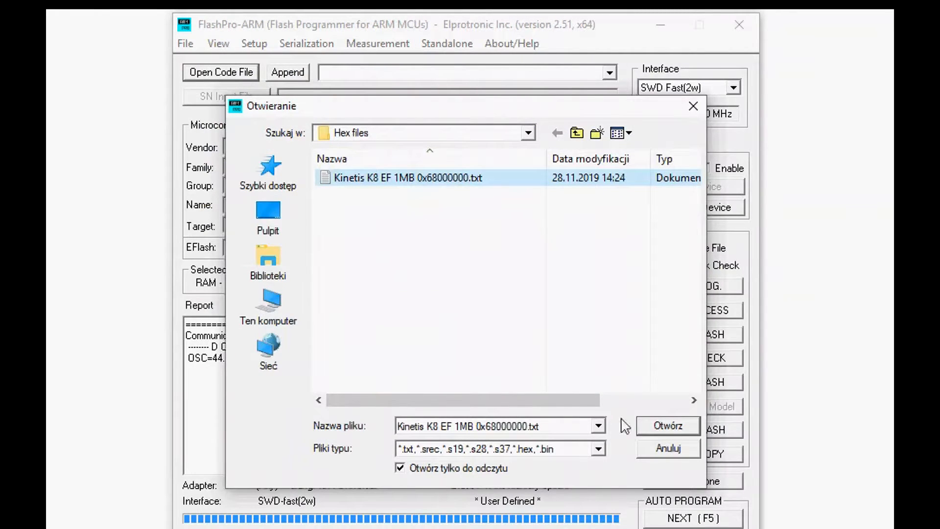
click(668, 426)
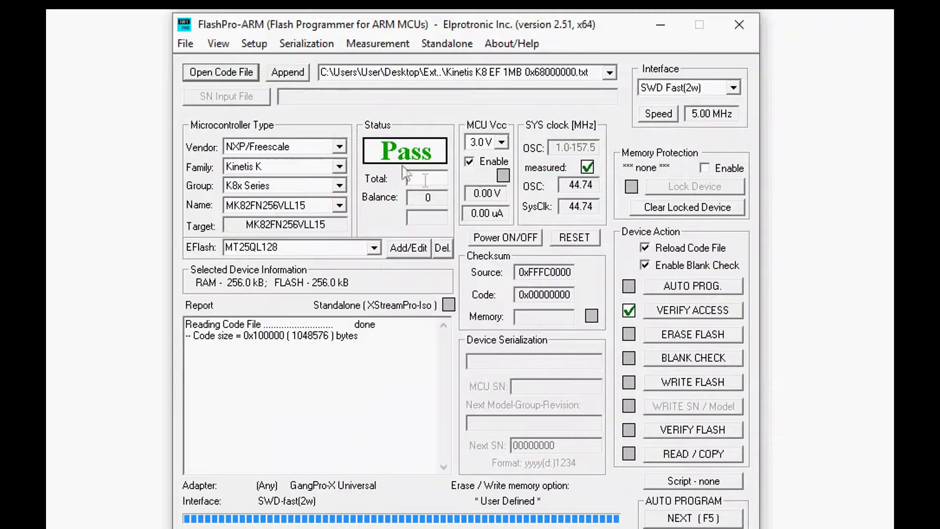
click(254, 44)
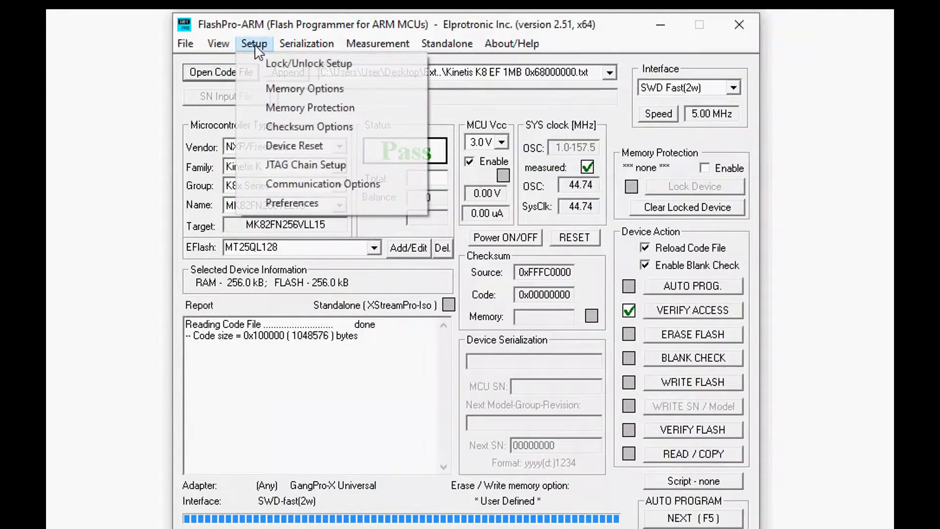
- In Memory Options, enable external flash for write and read ranges with stop address 0x6800 FFFF
click(305, 88)
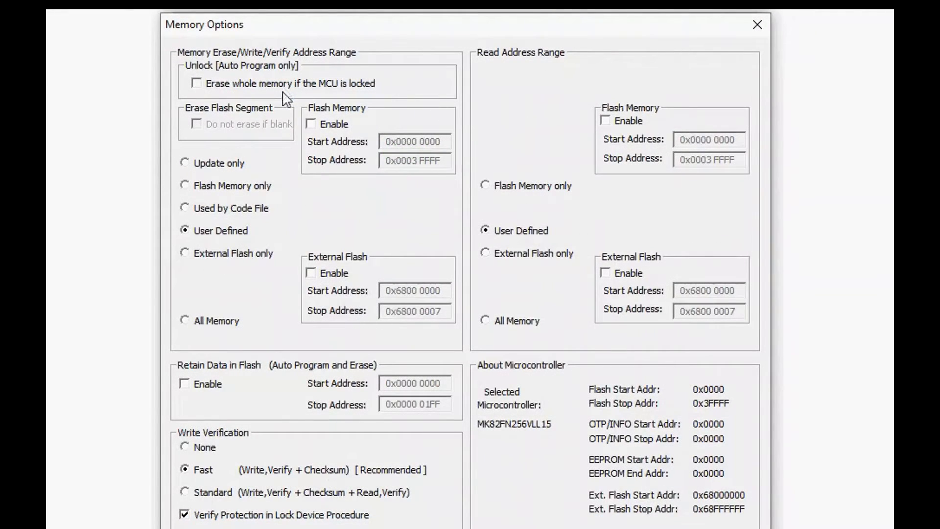
mouse_move(263, 274)
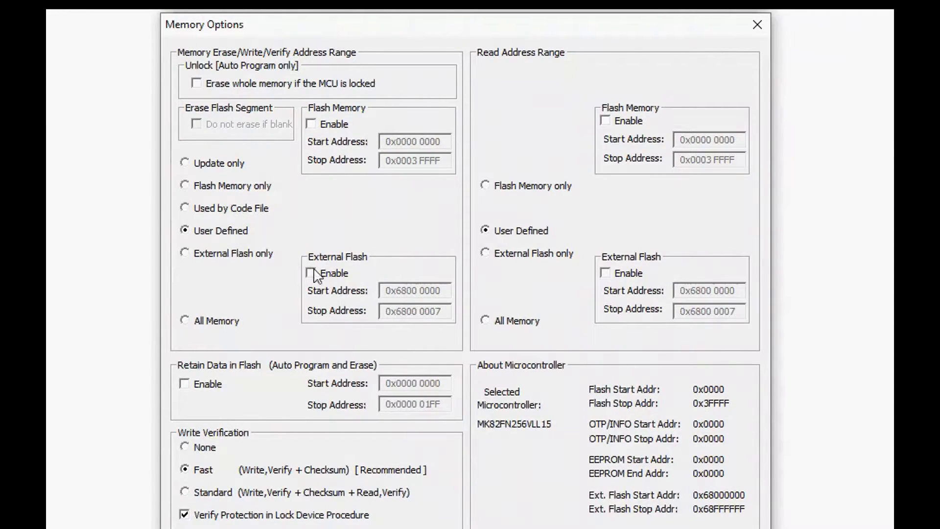
click(310, 273)
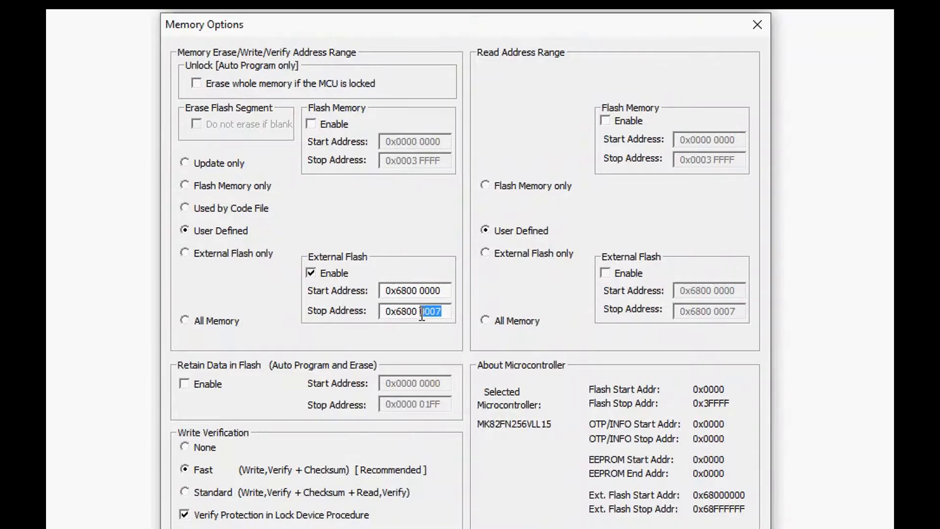
text(FFFF)
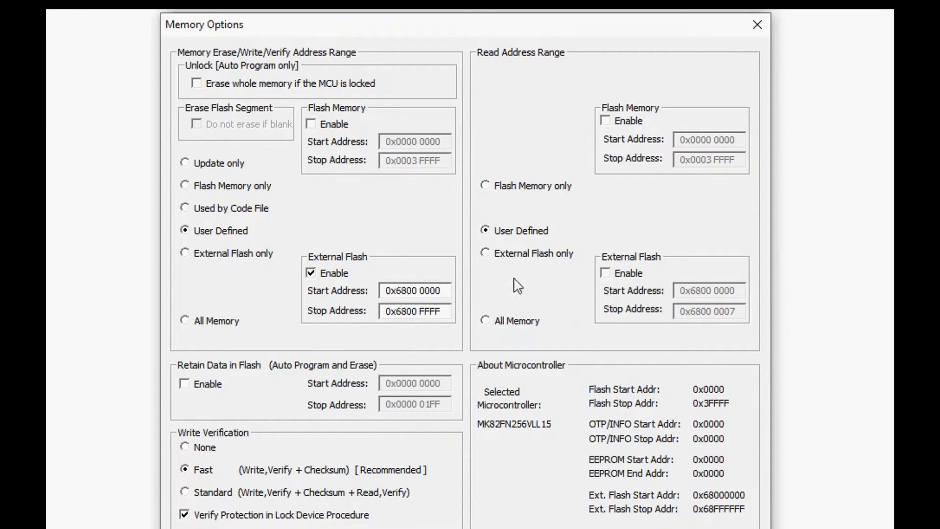
click(605, 273)
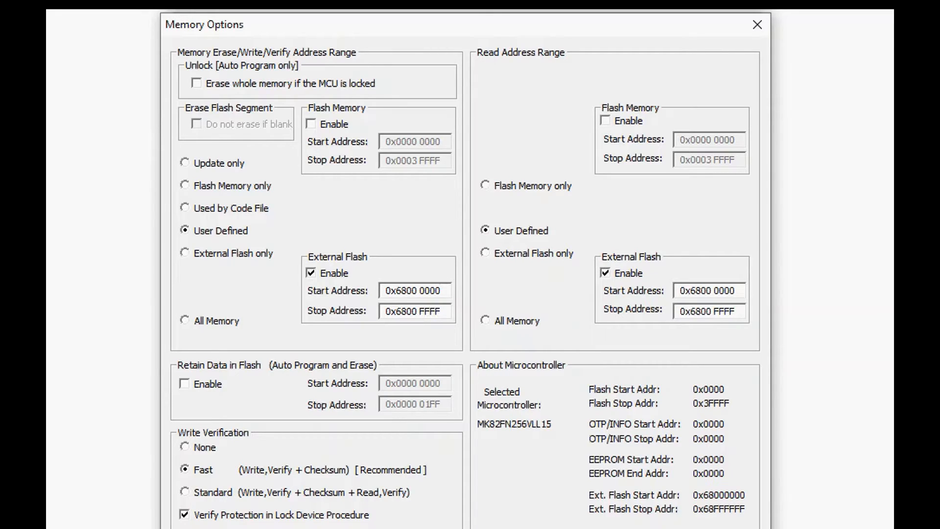
click(709, 310)
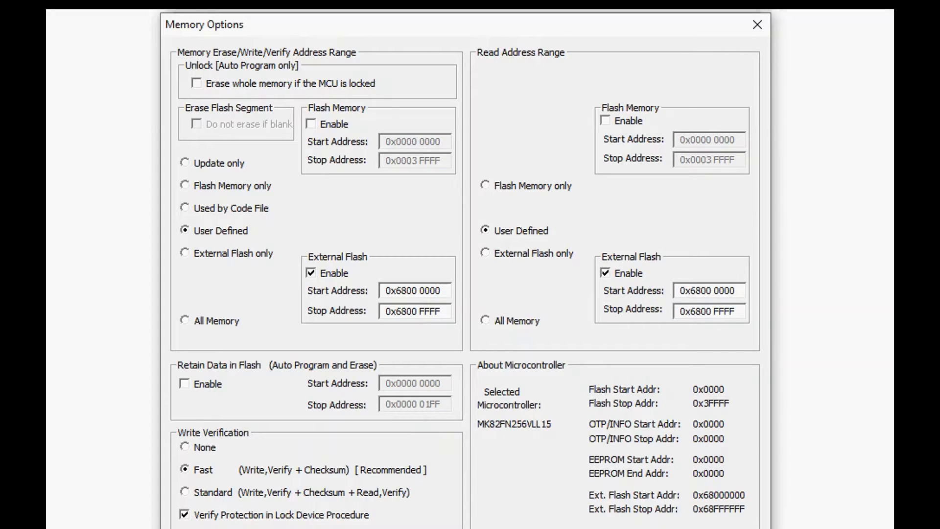
click(757, 24)
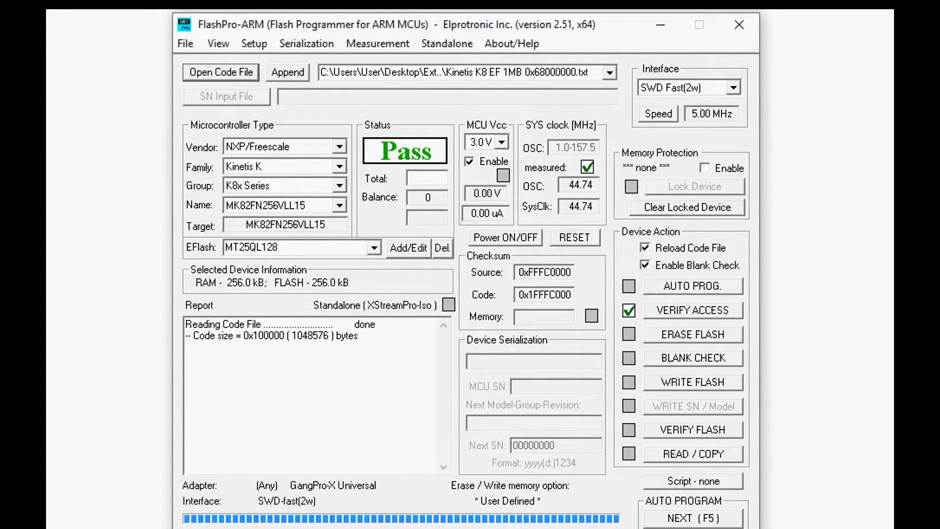
mouse_move(692, 291)
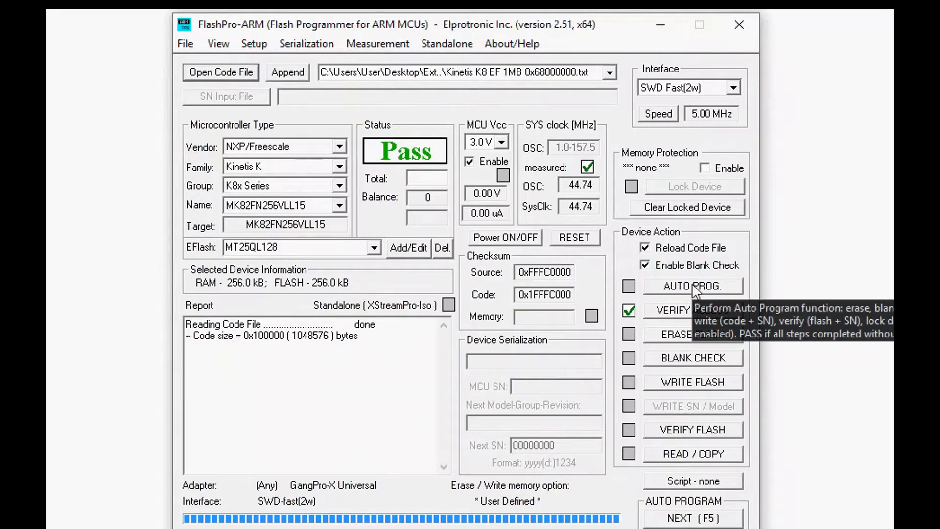
- Run AUTO PROG. to erase, write and verify the code file into the device and external flash
click(693, 285)
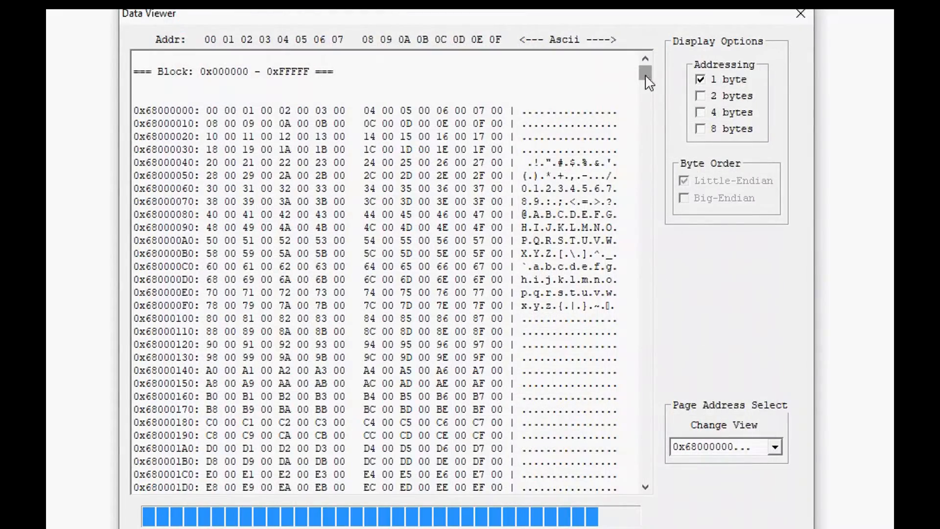
- Scroll the Data Viewer through the read-back external flash data around 0x68004EA0–0x680050B0
drag(644, 81, 644, 198)
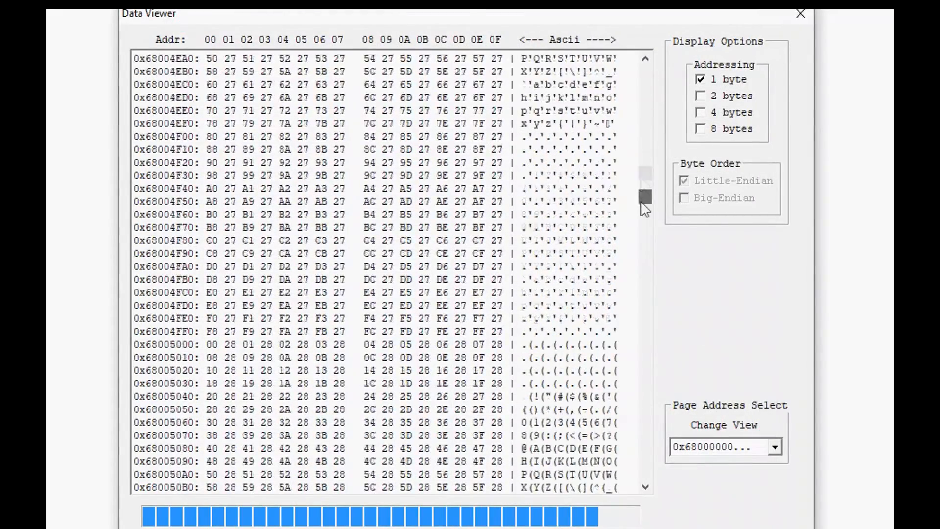